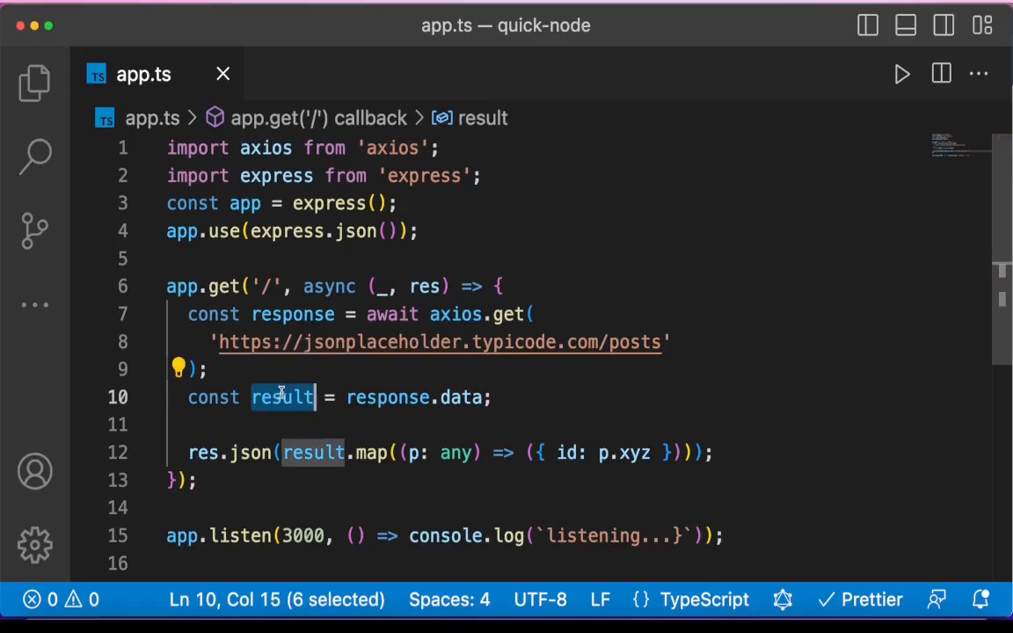
{"action": "mouse_move", "coordinate": [281, 396]}
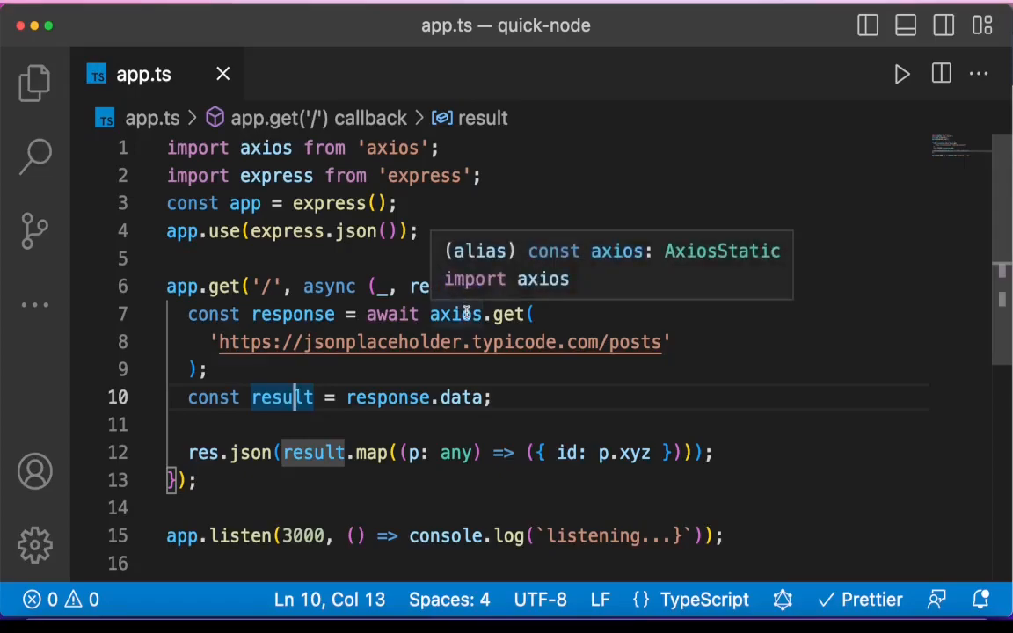
{"action": "mouse_move", "coordinate": [414, 231]}
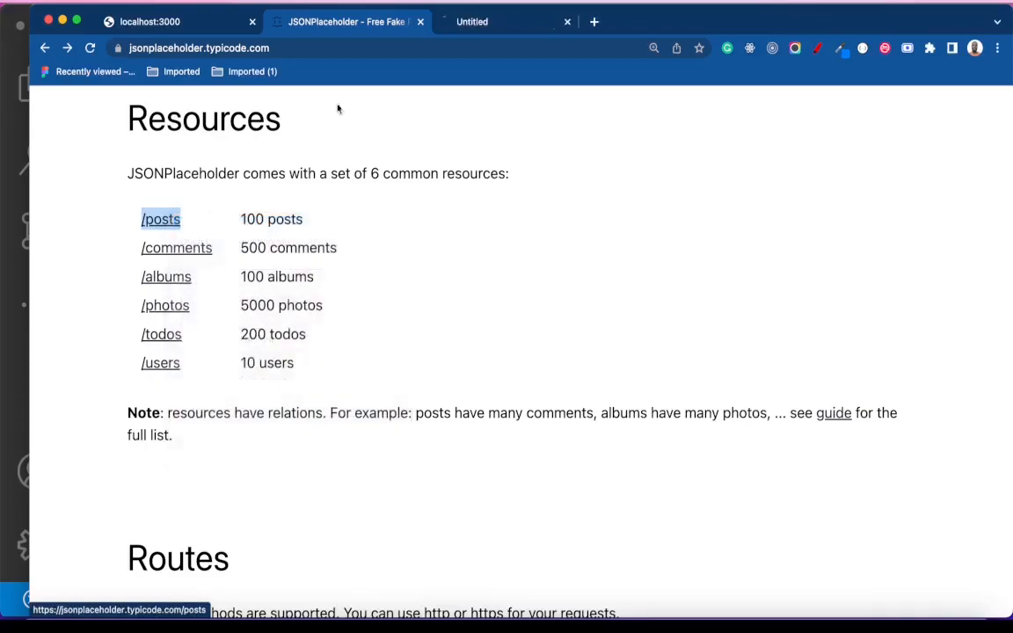
Declare `type Post = { id: number; title: string; body: string; userId: number; }` above app.get
{"action": "left_click", "coordinate": [160, 219]}
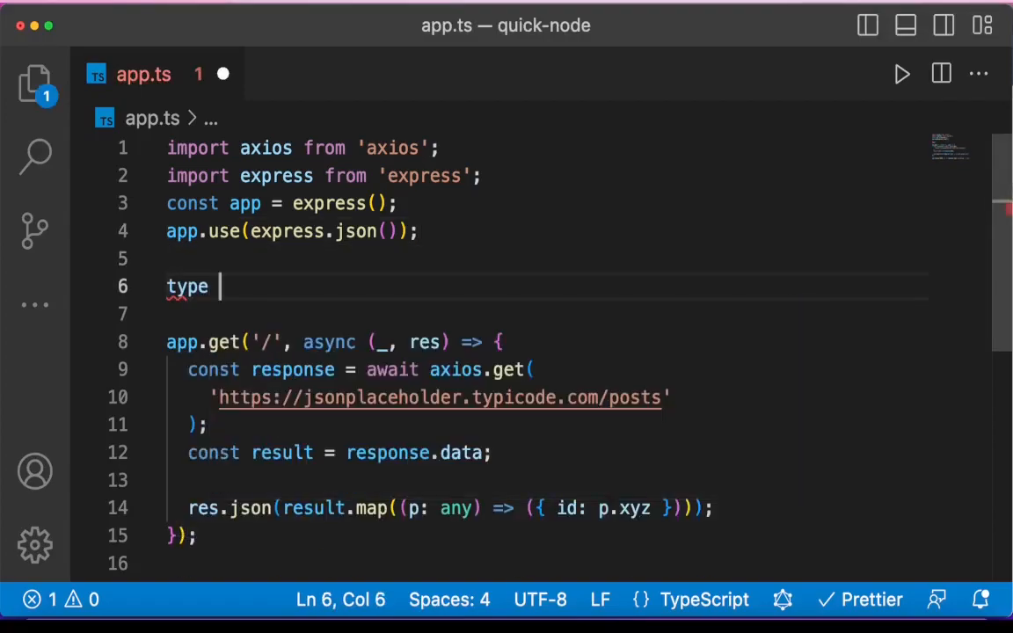
{"action": "type", "text": "Post = {"}
{"action": "type", "text": "titl"}
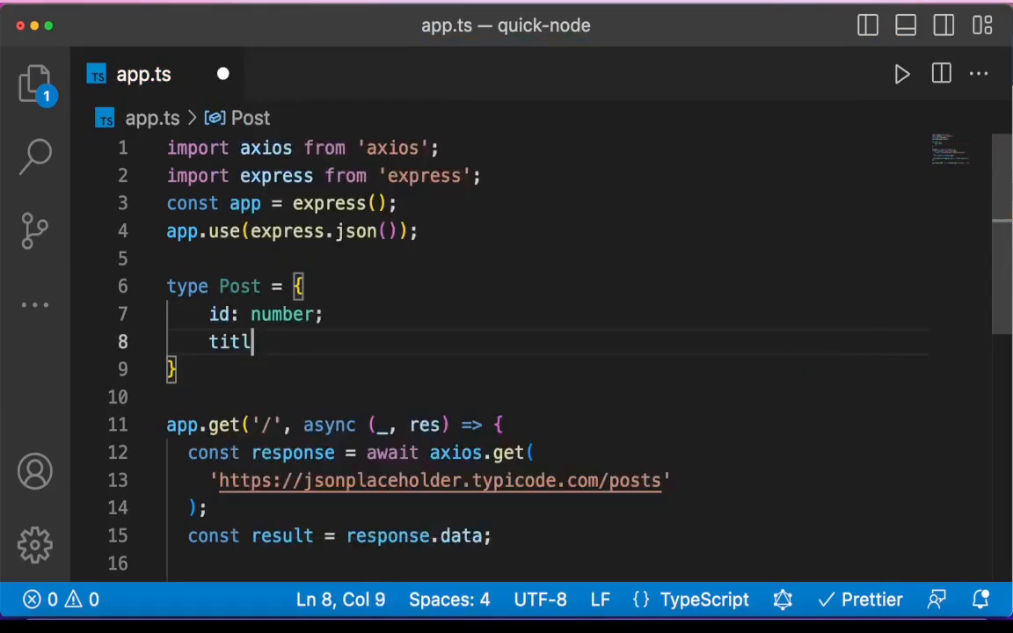
{"action": "type", "text": "e: string;"}
{"action": "type", "text": "body:"}
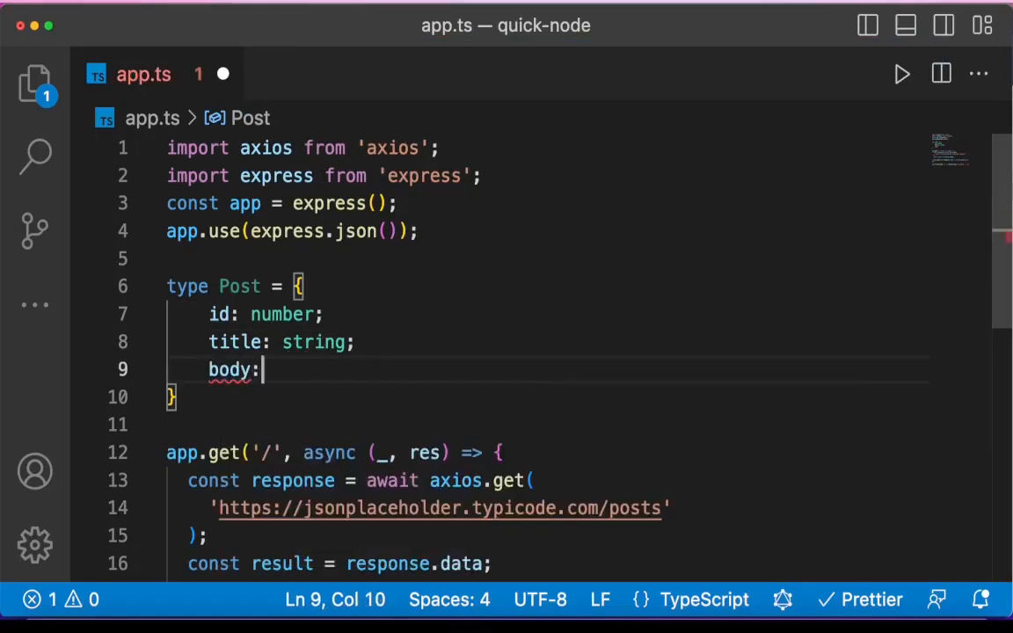
{"action": "type", "text": "string;"}
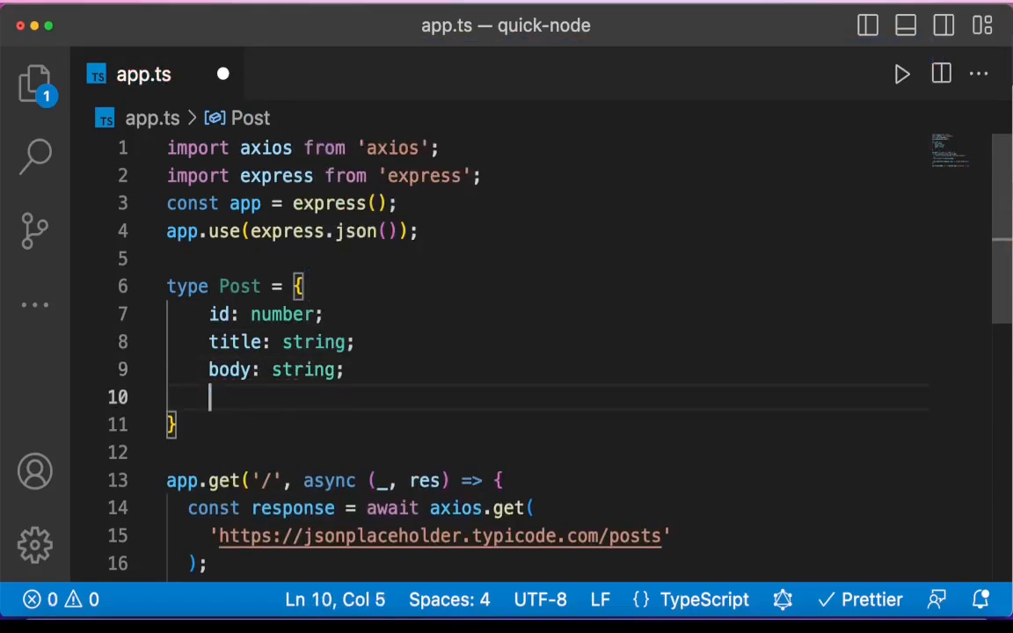
{"action": "type", "text": "userId:"}
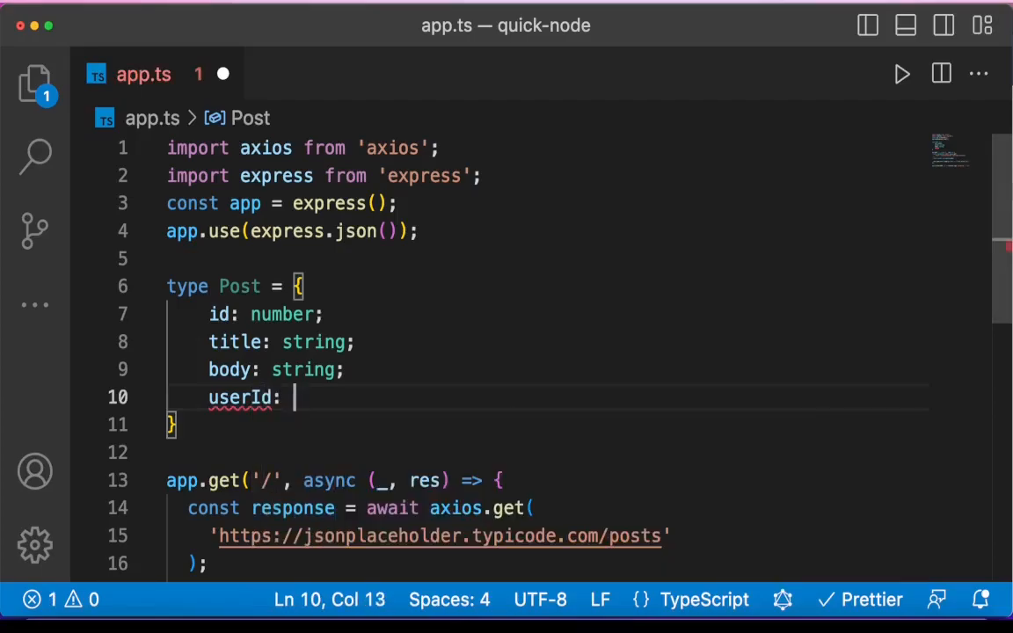
{"action": "type", "text": "number;"}
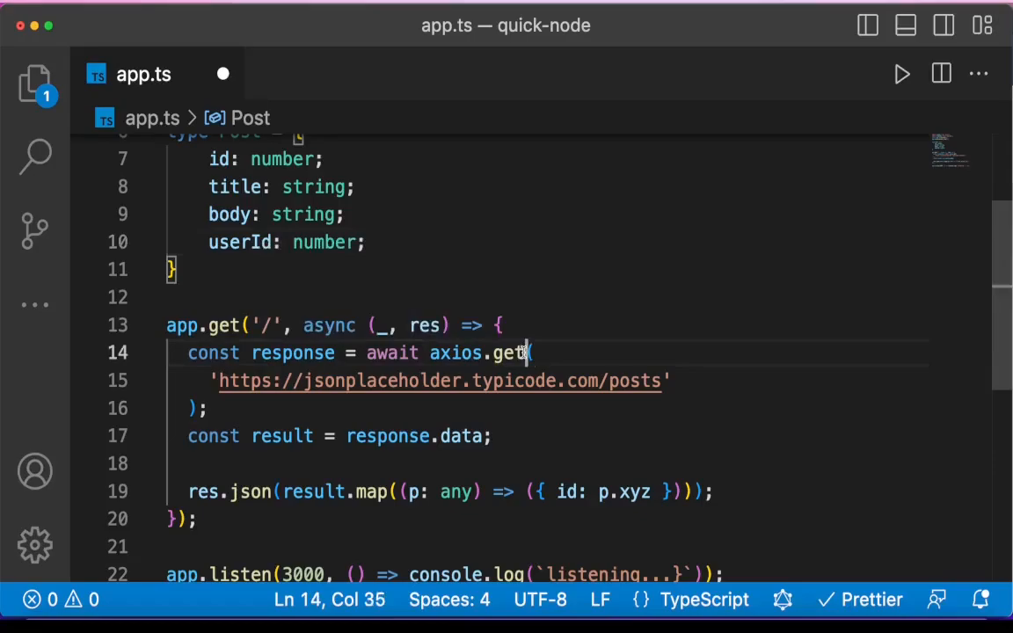
Annotate the call as axios.get<Post[]> so result is typed Post[]
{"action": "type", "text": "("}
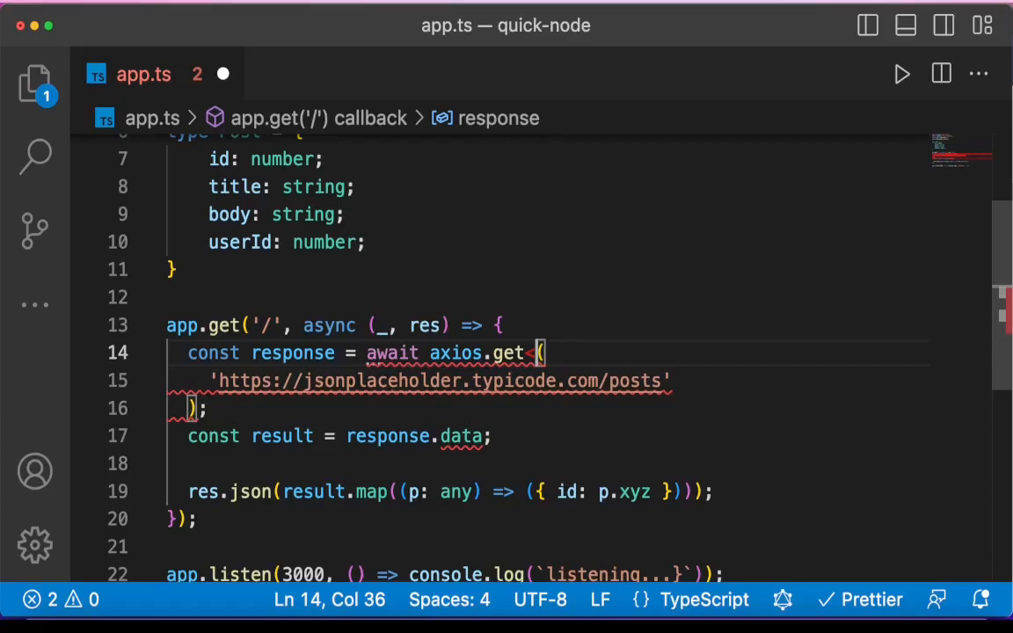
{"action": "type", "text": "<Post"}
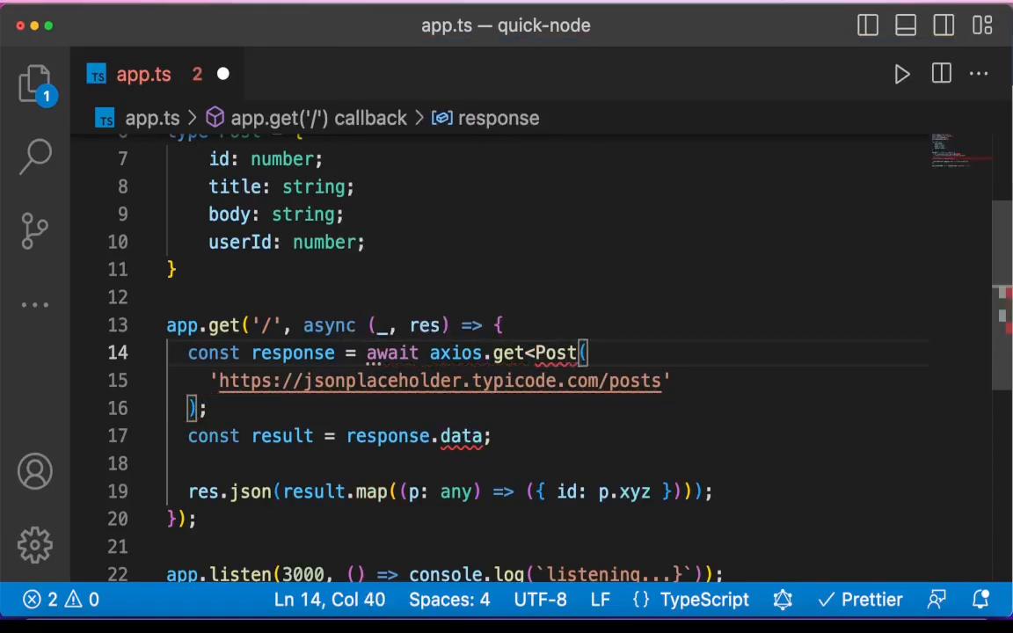
{"action": "type", "text": "[]>"}
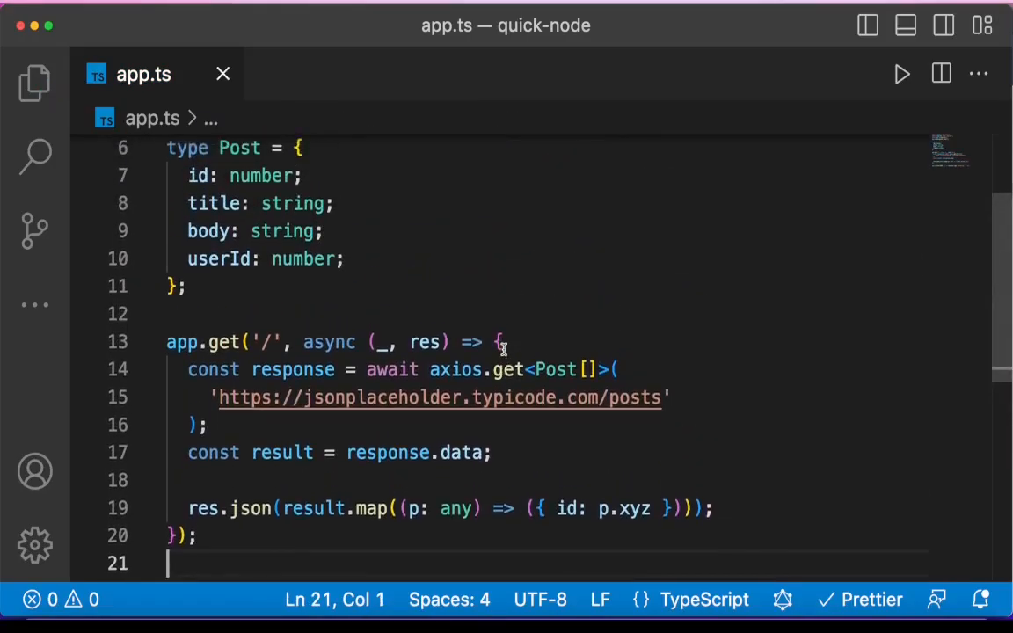
{"action": "mouse_move", "coordinate": [282, 452]}
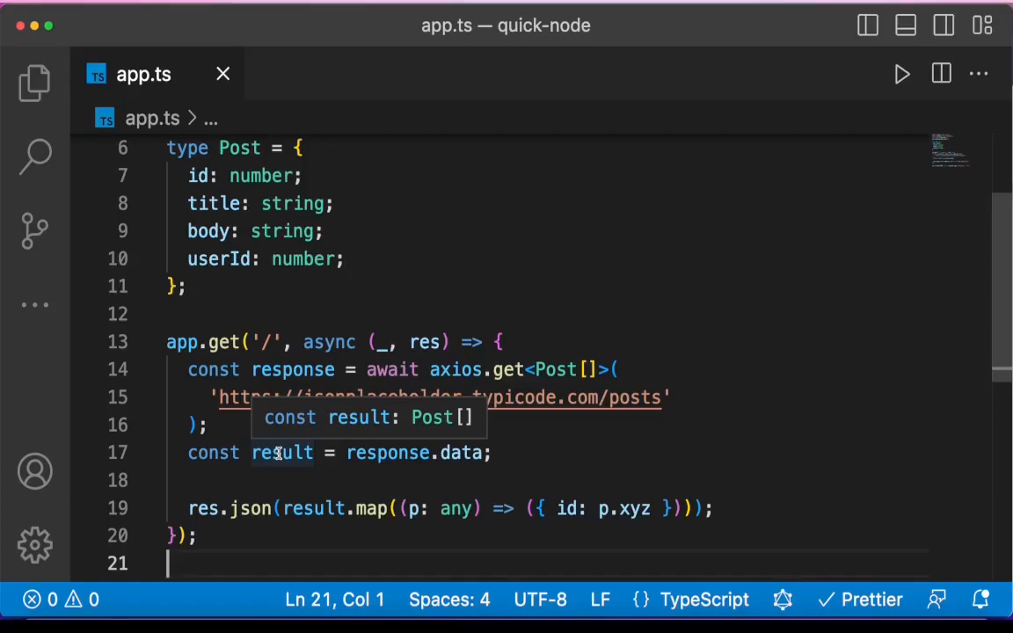
{"action": "mouse_move", "coordinate": [420, 484]}
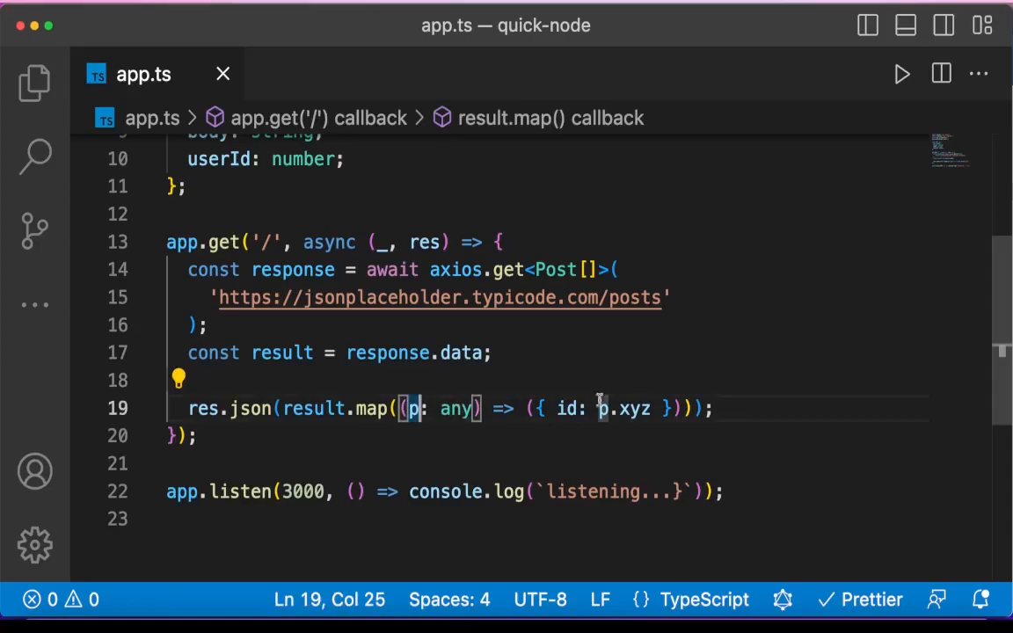
Remove the `: any` from the map parameter p, then select the placeholder xyz property
{"action": "double_click", "coordinate": [633, 408]}
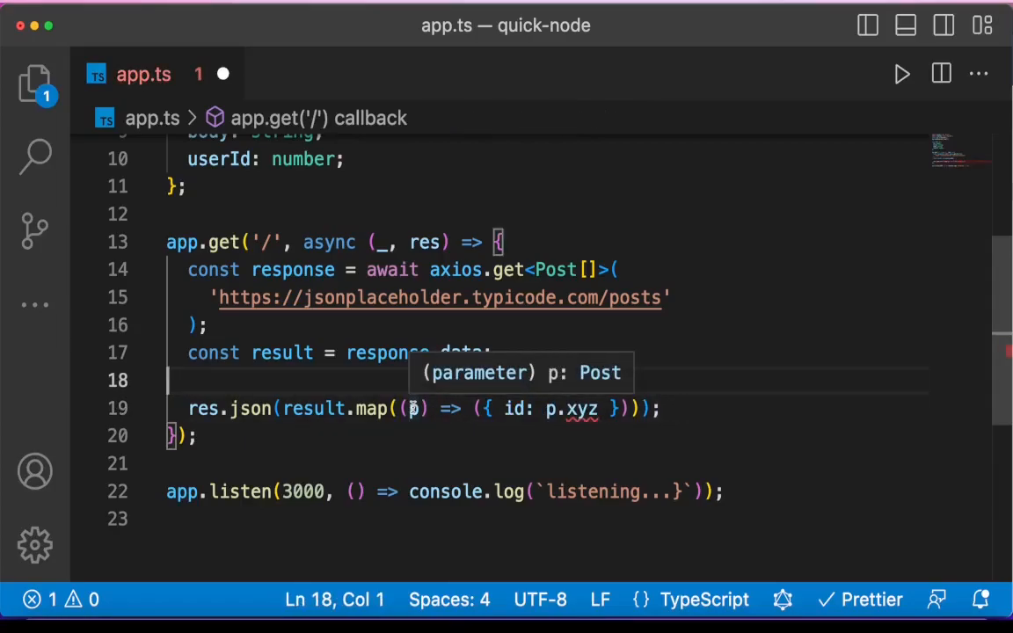
{"action": "mouse_move", "coordinate": [268, 413]}
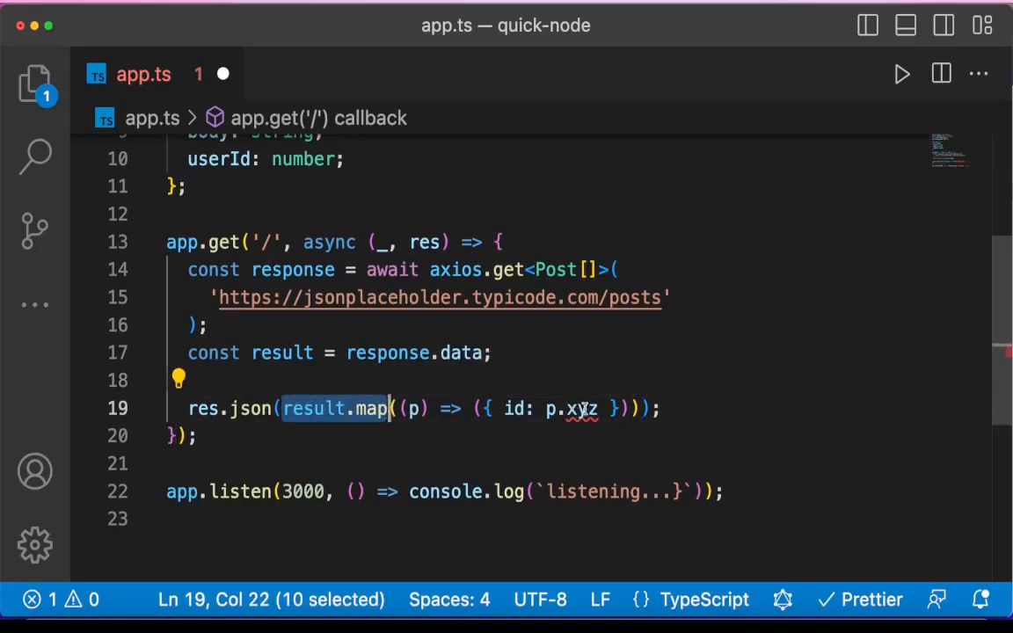
{"action": "double_click", "coordinate": [581, 409]}
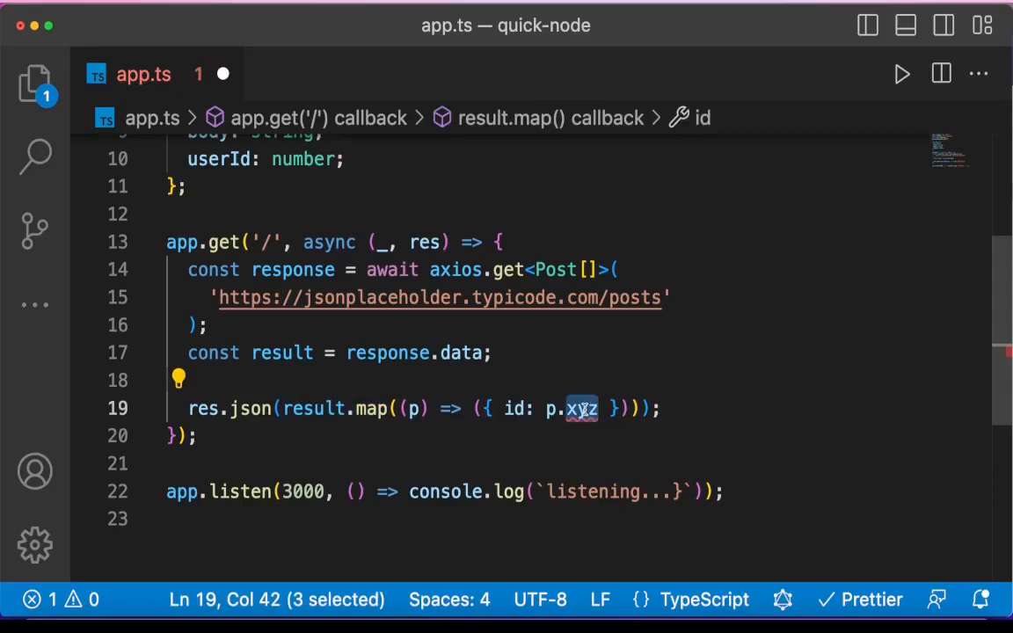
Return `{ id: p.id, title: p.title }` from the map callback in place of p.xyz
{"action": "type", "text": "id"}
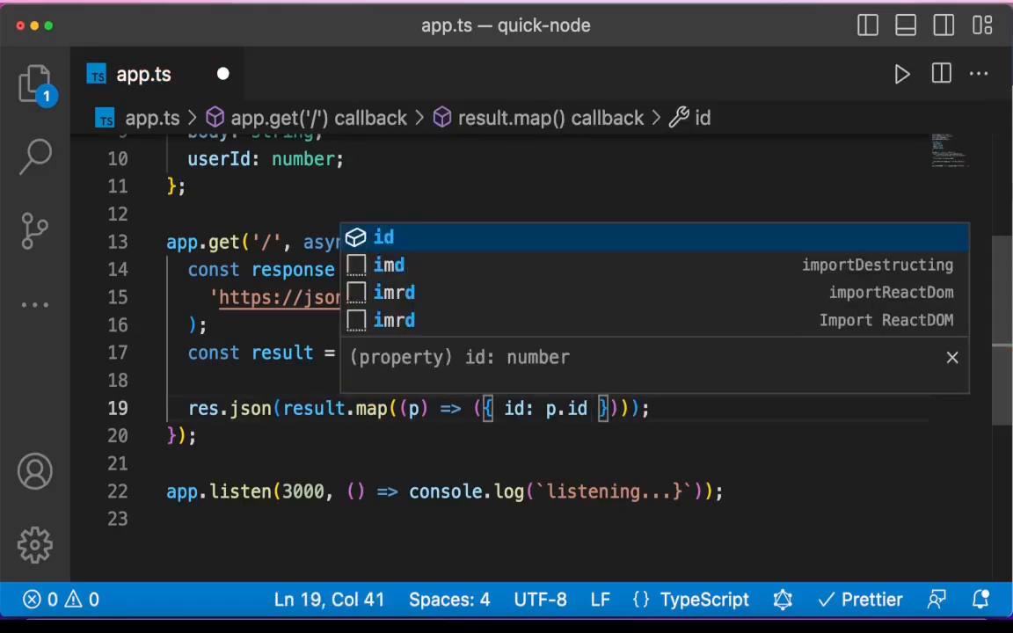
{"action": "key", "text": "Escape"}
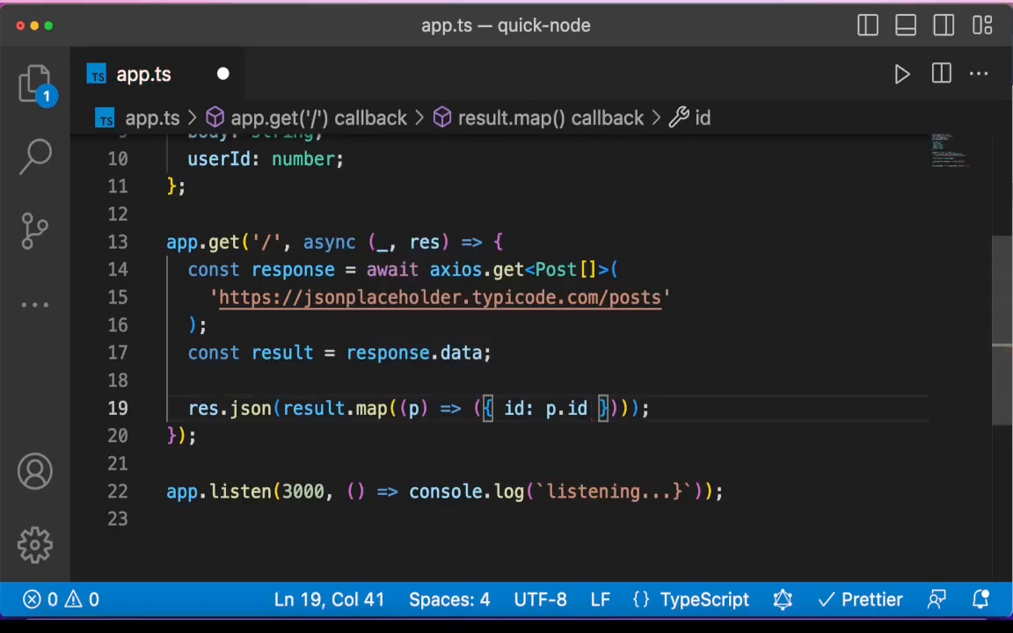
{"action": "type", "text": ", title"}
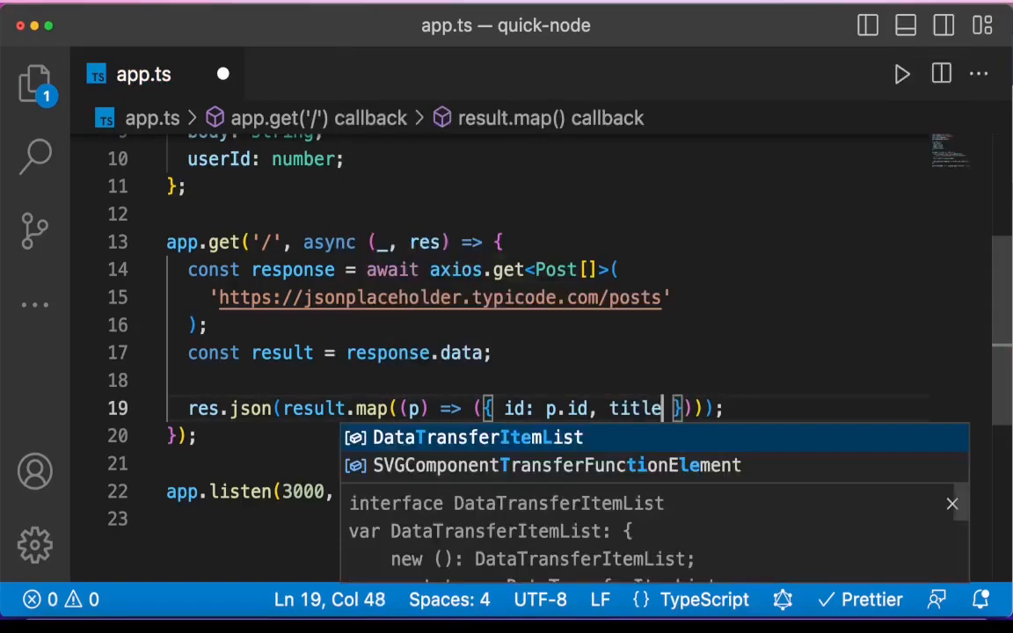
{"action": "type", "text": ": p.t"}
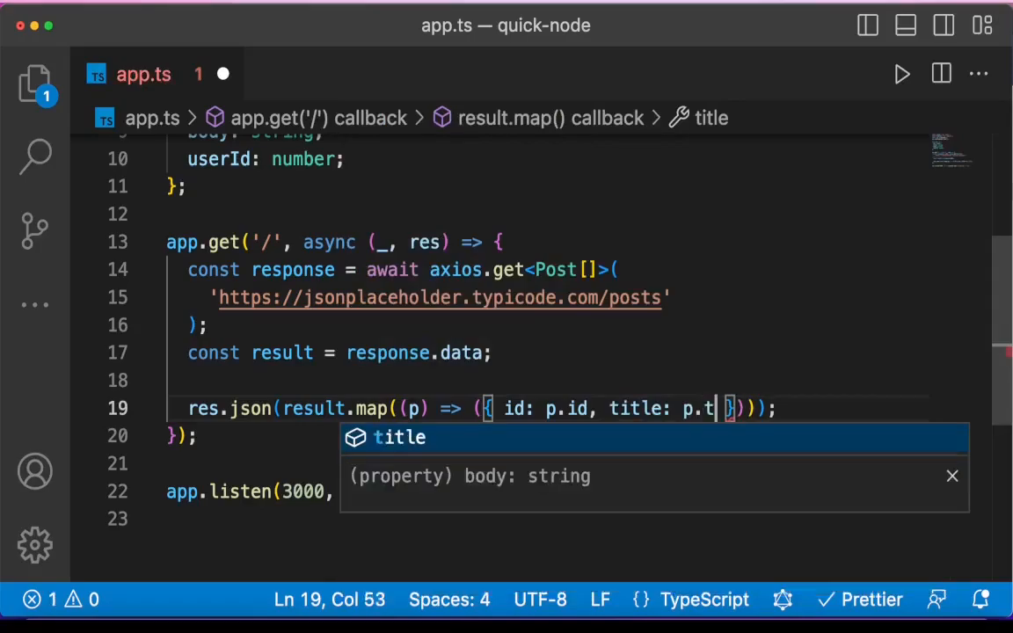